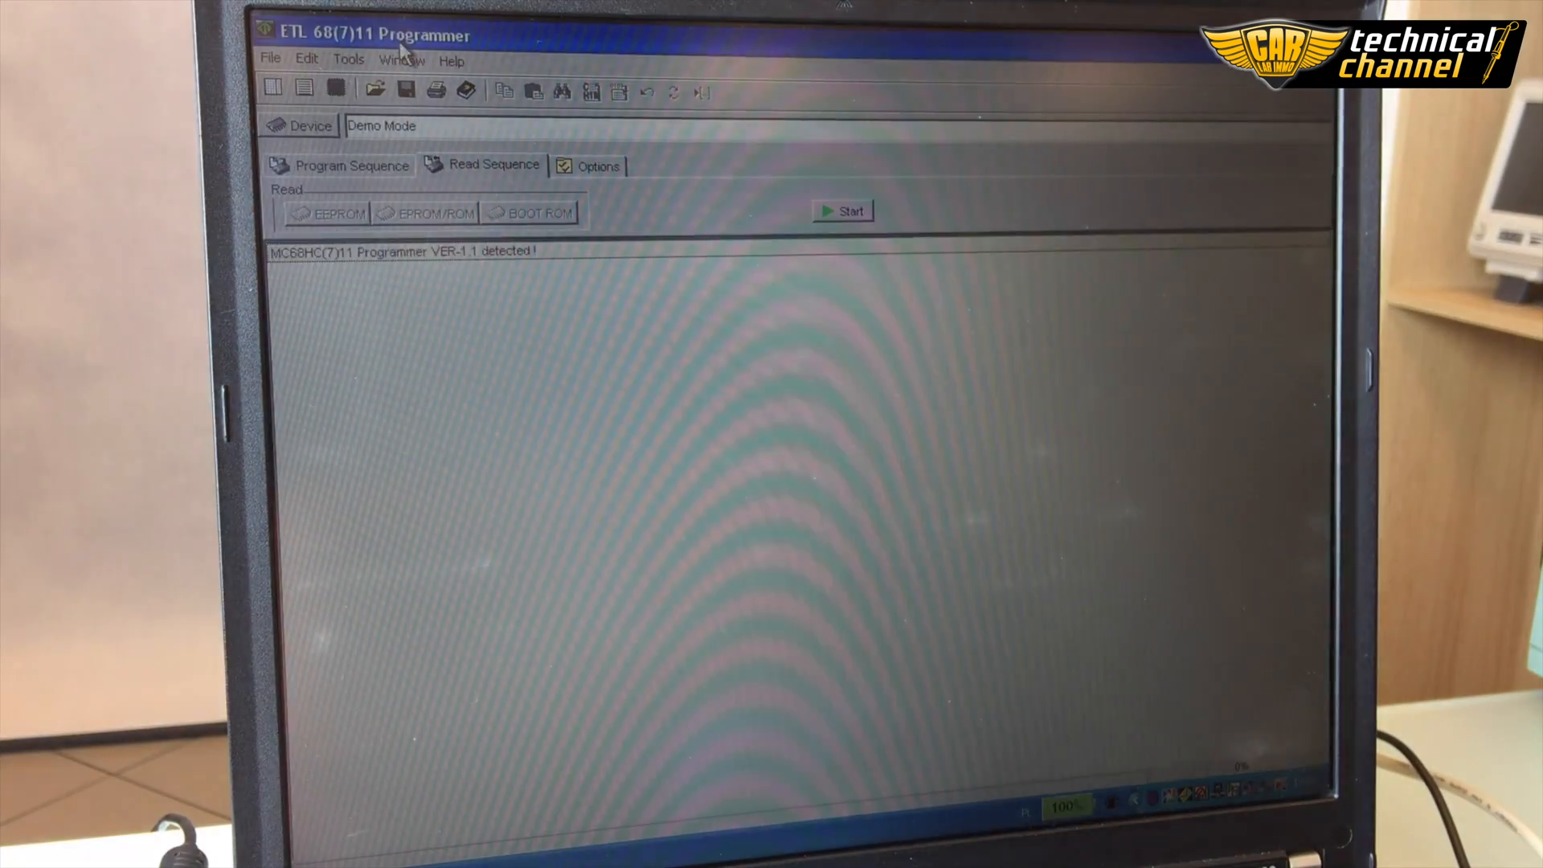
# - Select the MC68HC11 F1 (E87J) chip and start an EEPROM read from the device
pyautogui.click(295, 126)
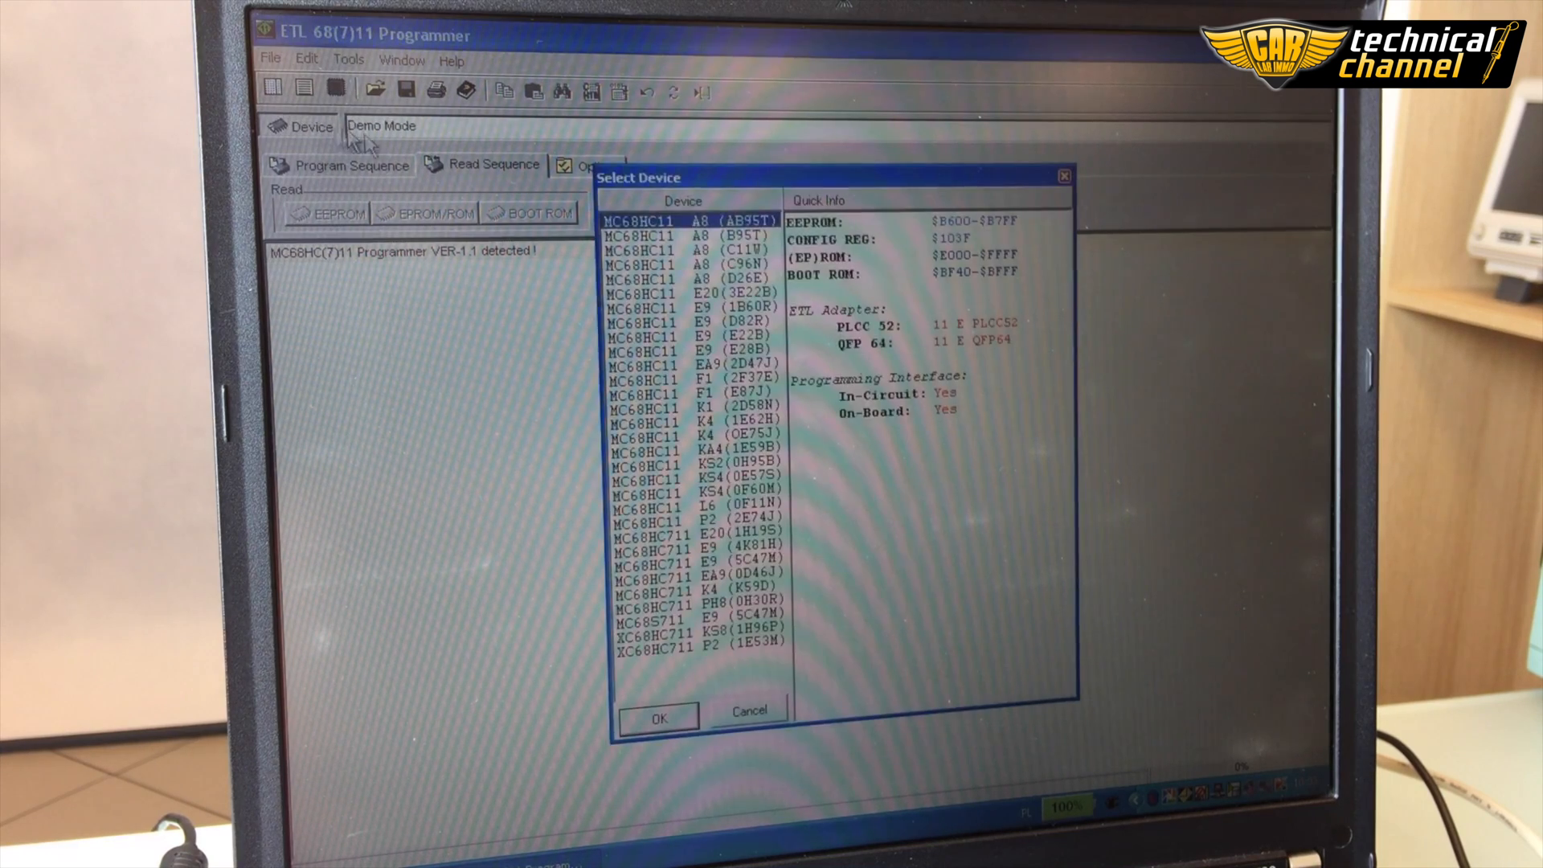
pyautogui.click(690, 396)
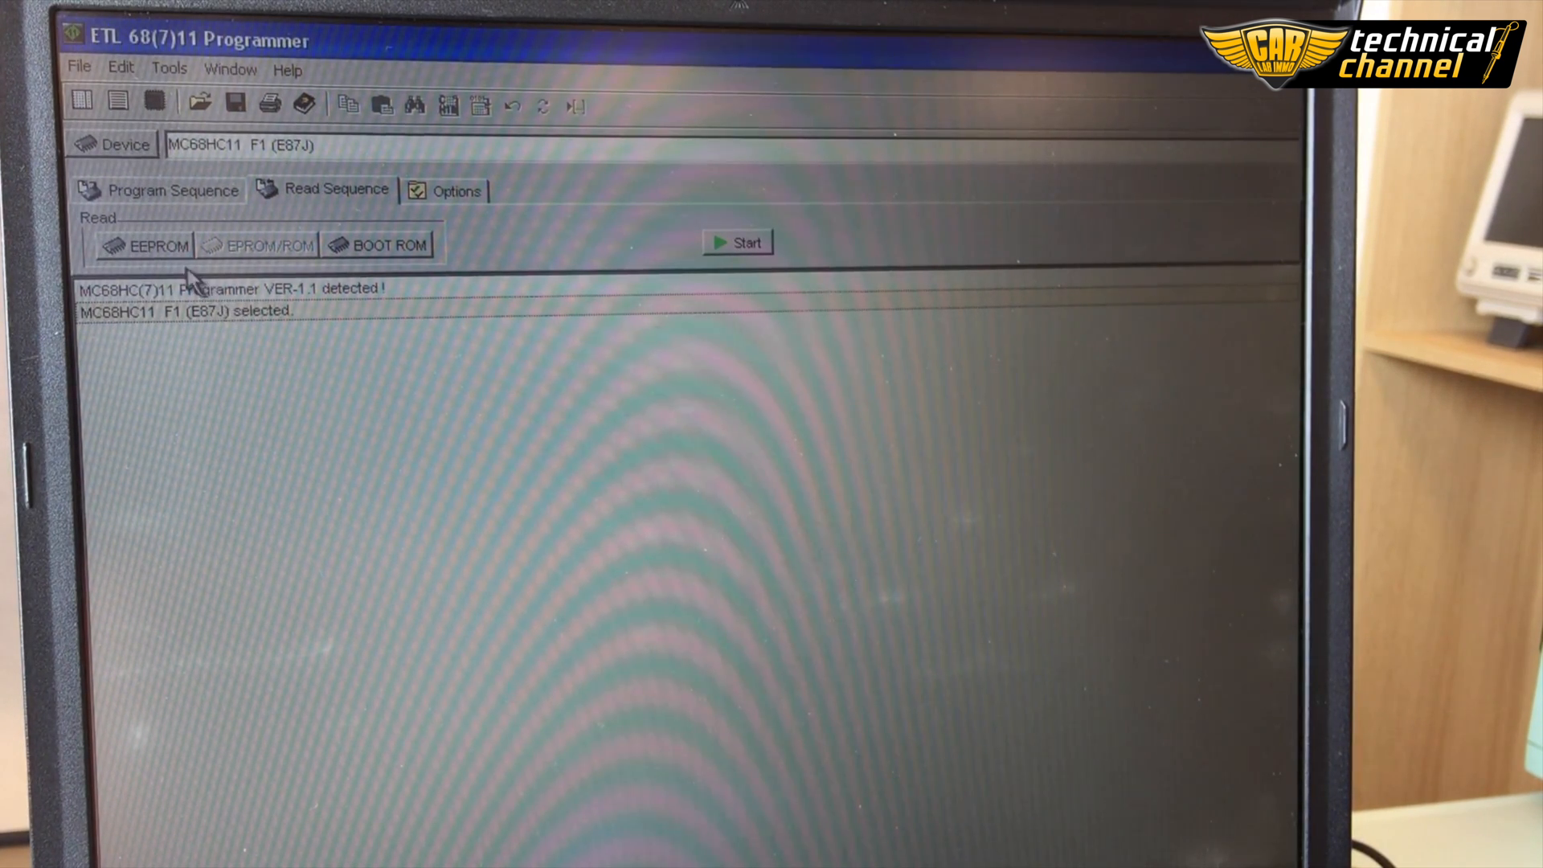
pyautogui.moveTo(644, 349)
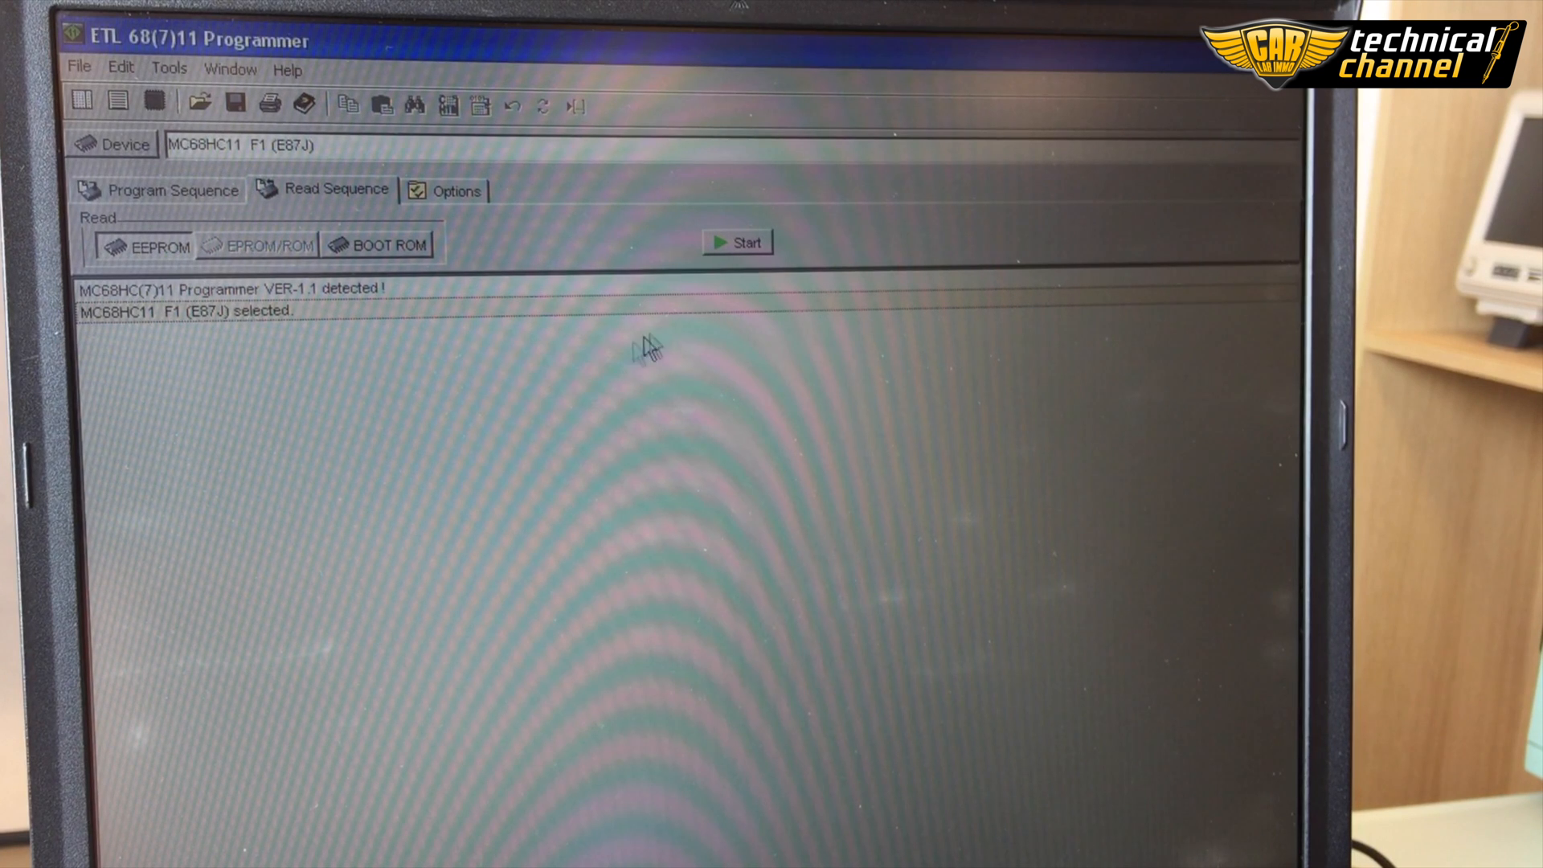
pyautogui.click(736, 243)
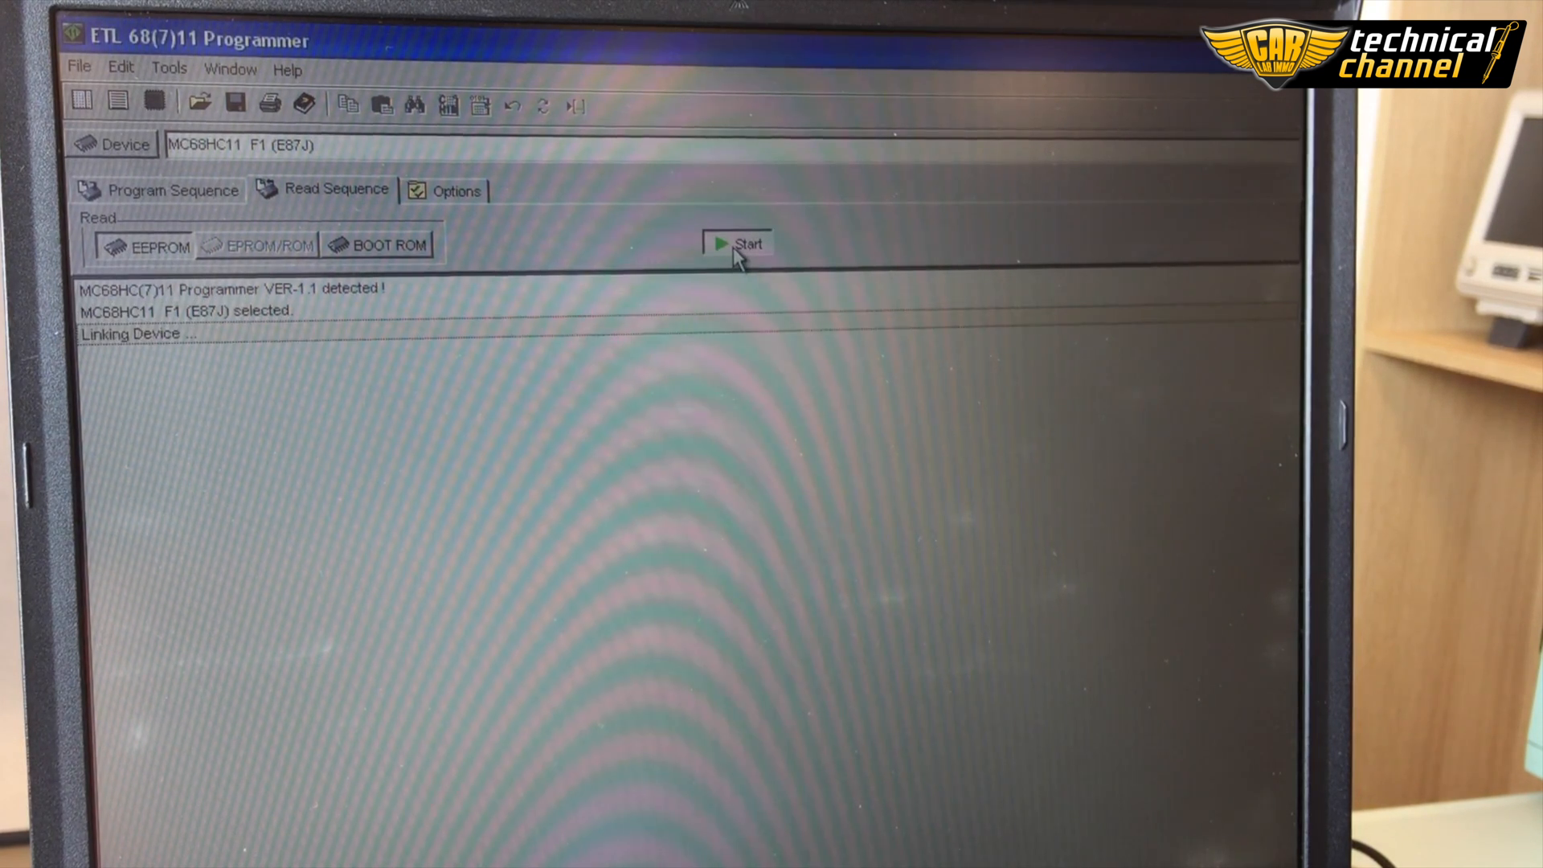
pyautogui.click(736, 242)
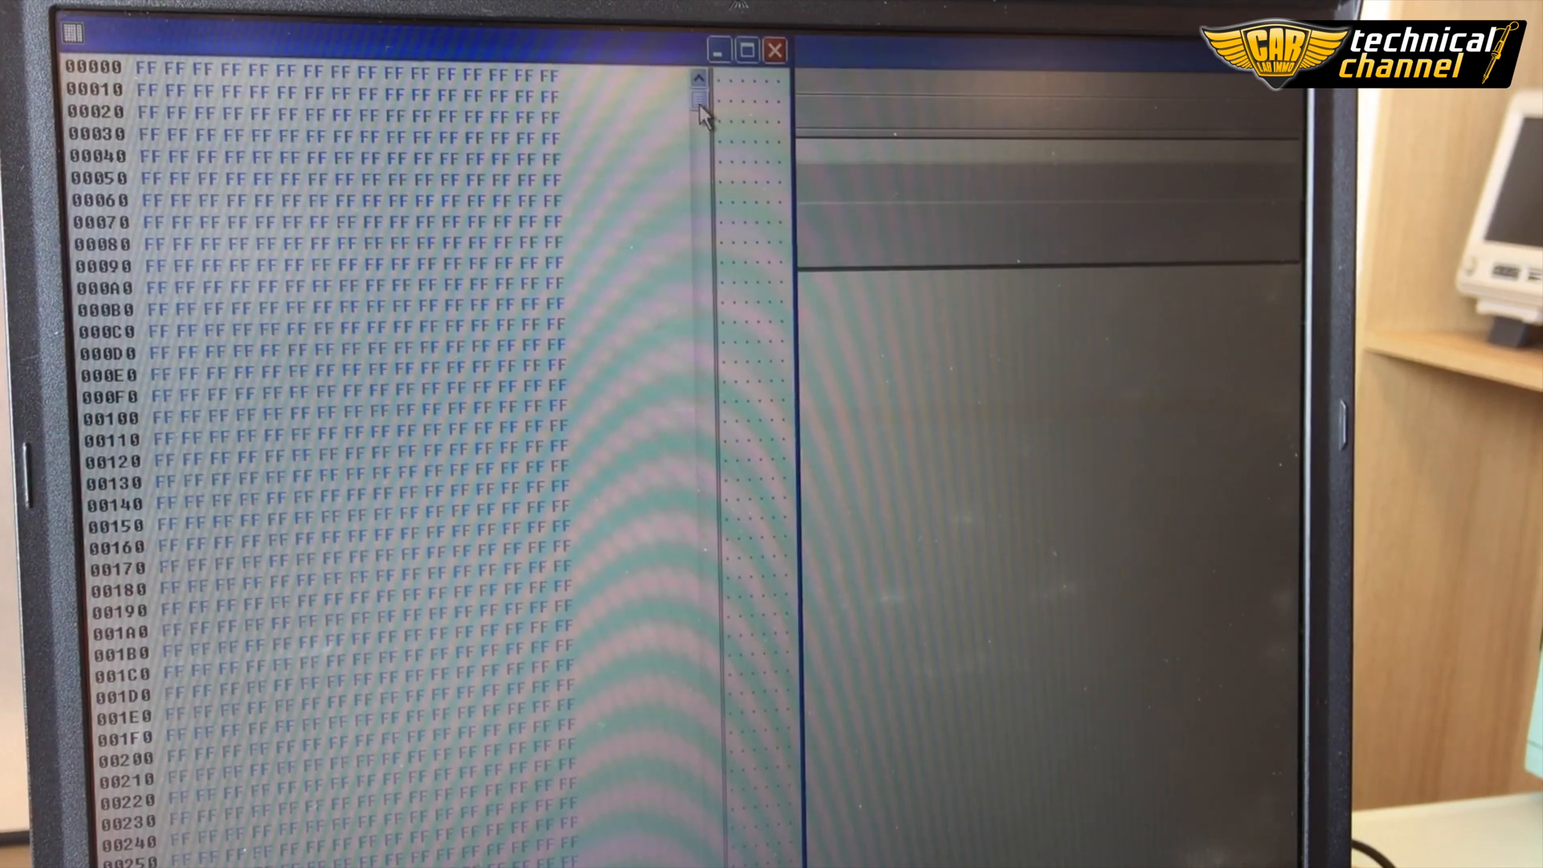
# - Review the read buffer down to 0FE10 and close the memory contents view
pyautogui.scroll(-3)
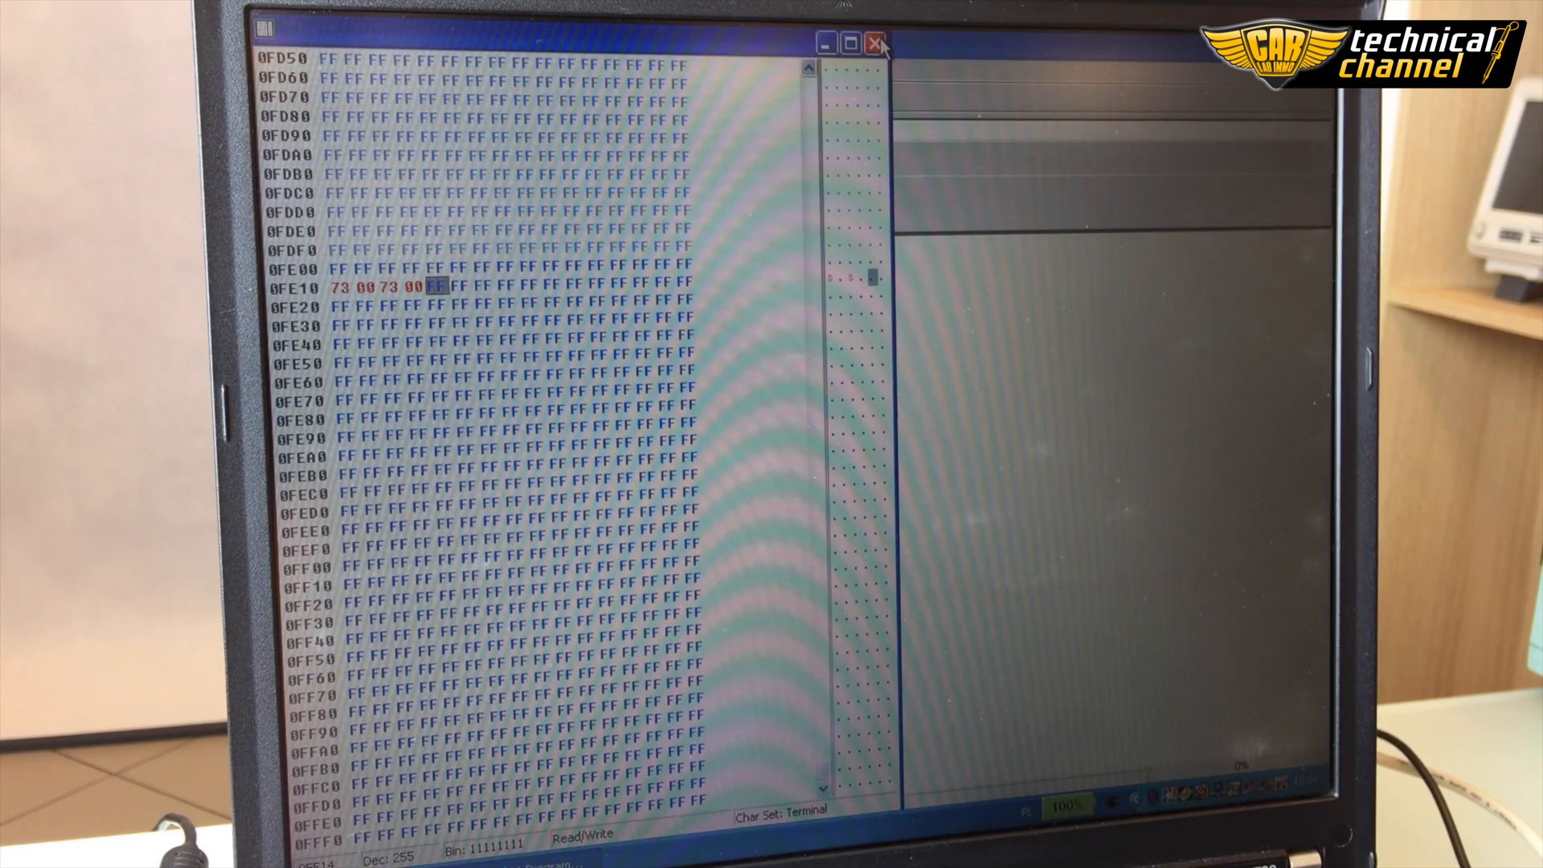
pyautogui.click(874, 43)
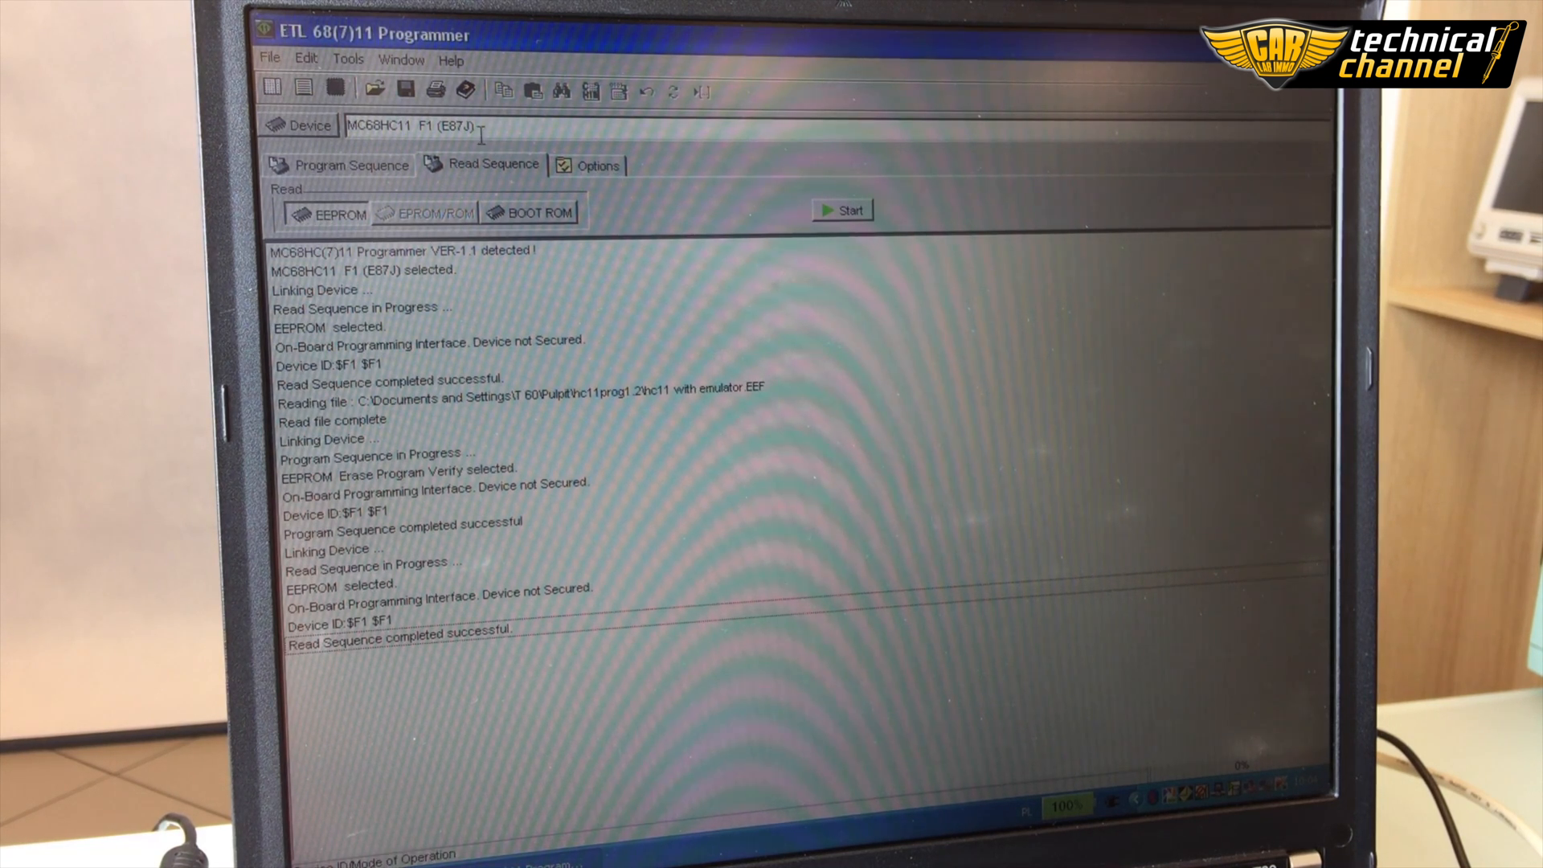
# - Run Erase/Program/Verify on the EEPROM, then return to the Read Sequence
pyautogui.click(350, 164)
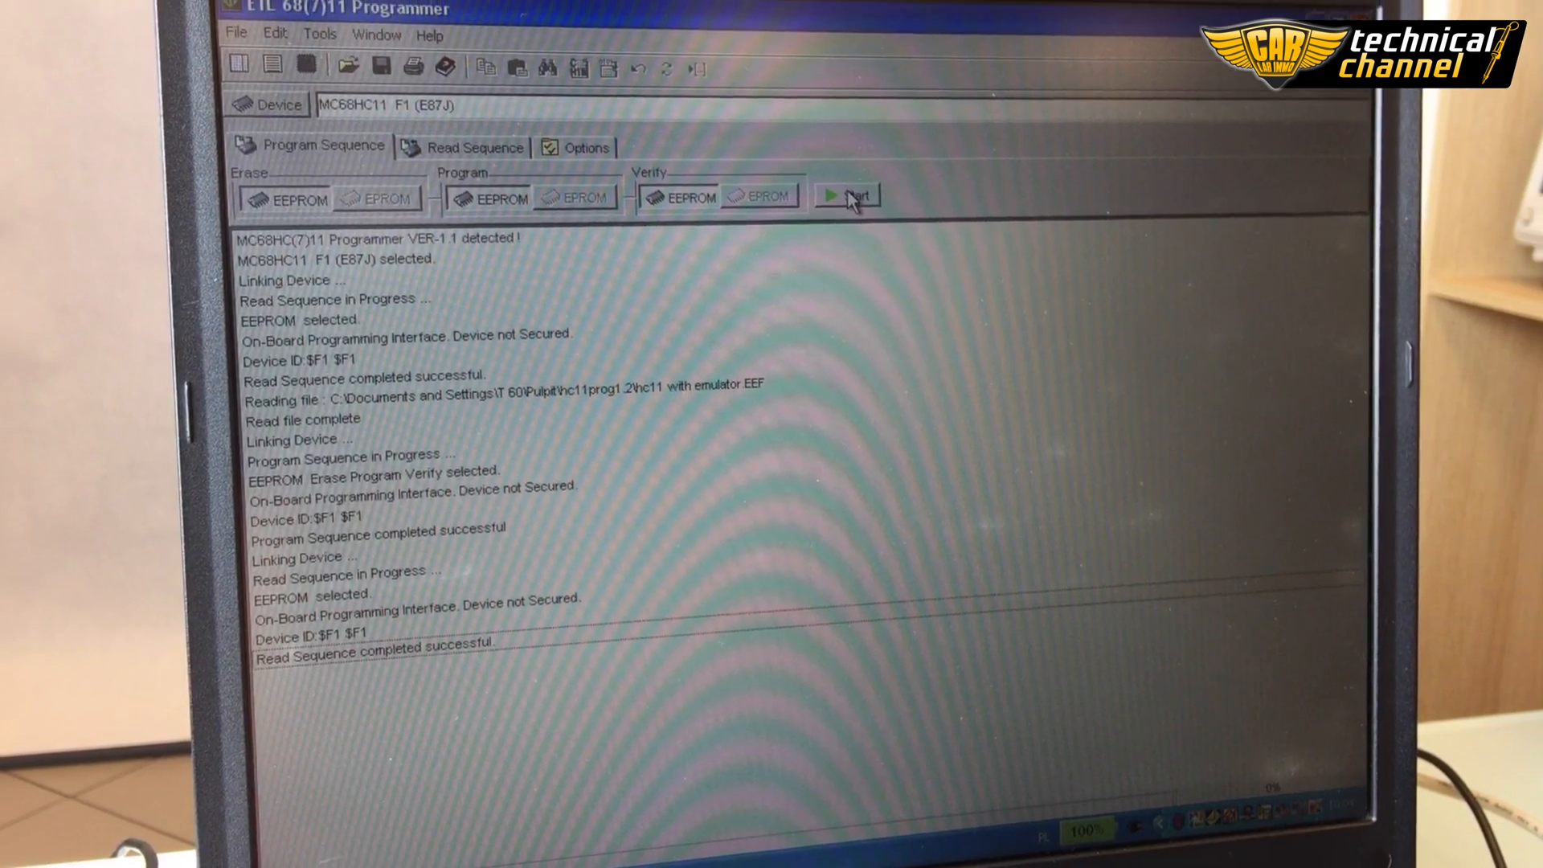
pyautogui.click(848, 196)
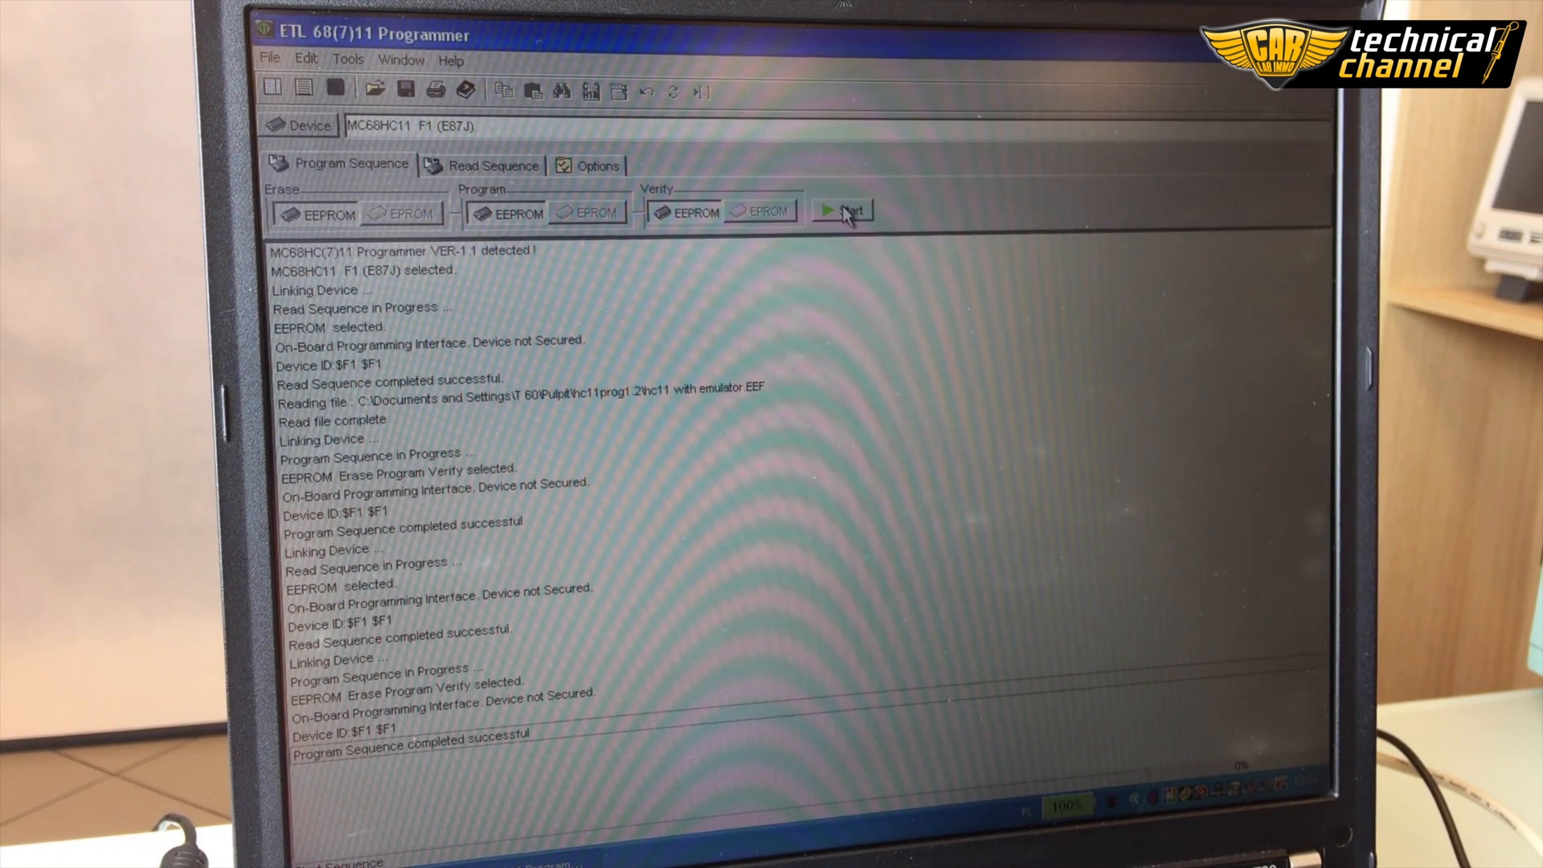
pyautogui.moveTo(502, 177)
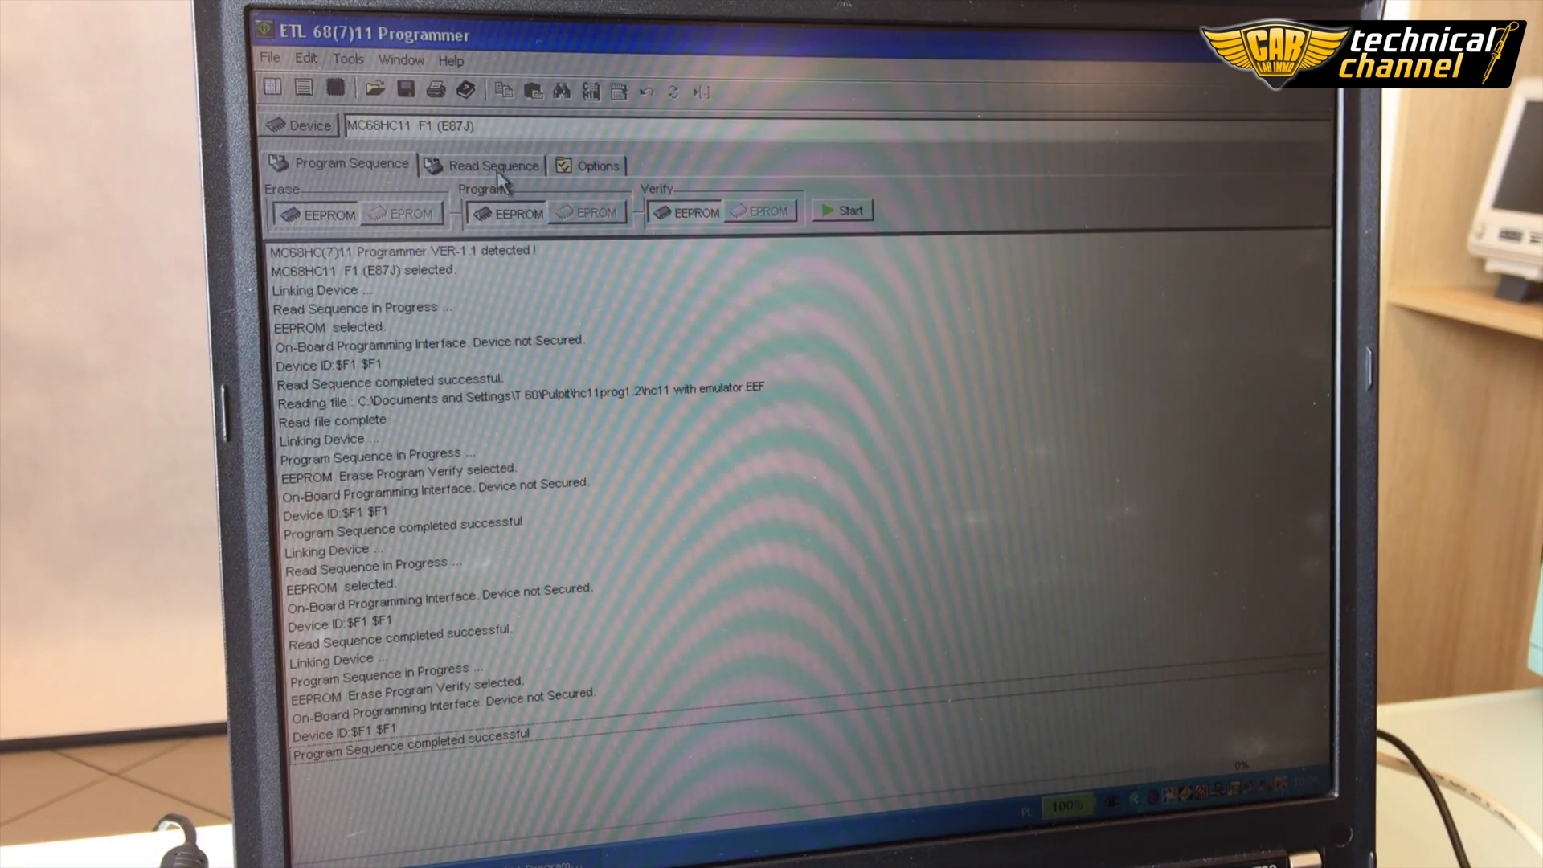
pyautogui.click(492, 163)
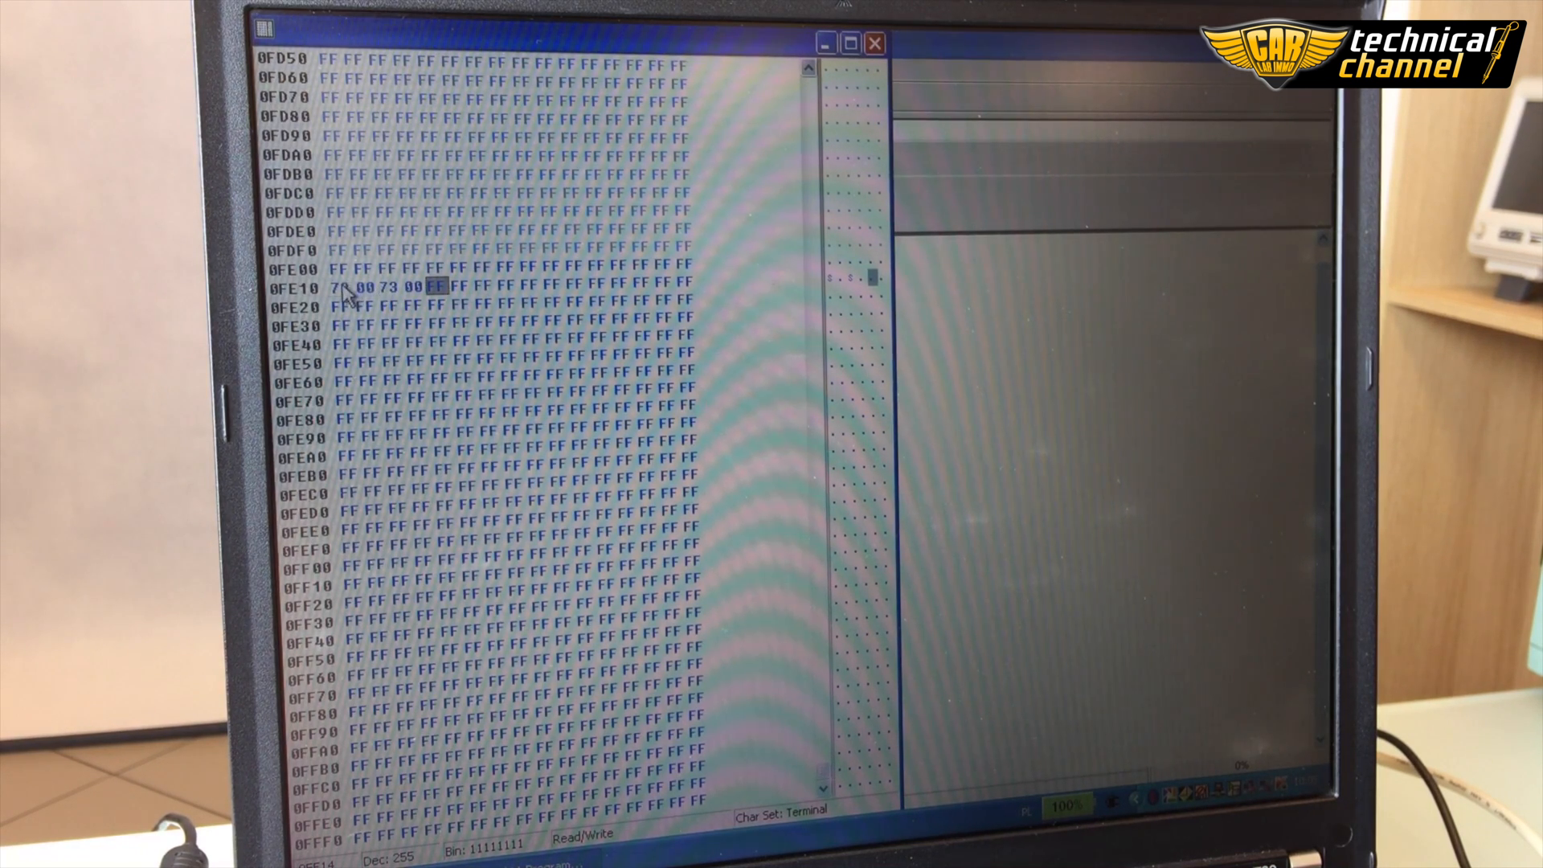
# - Check the 73 00 73 00 bytes at row 0FE10 and close the buffer window
pyautogui.click(347, 286)
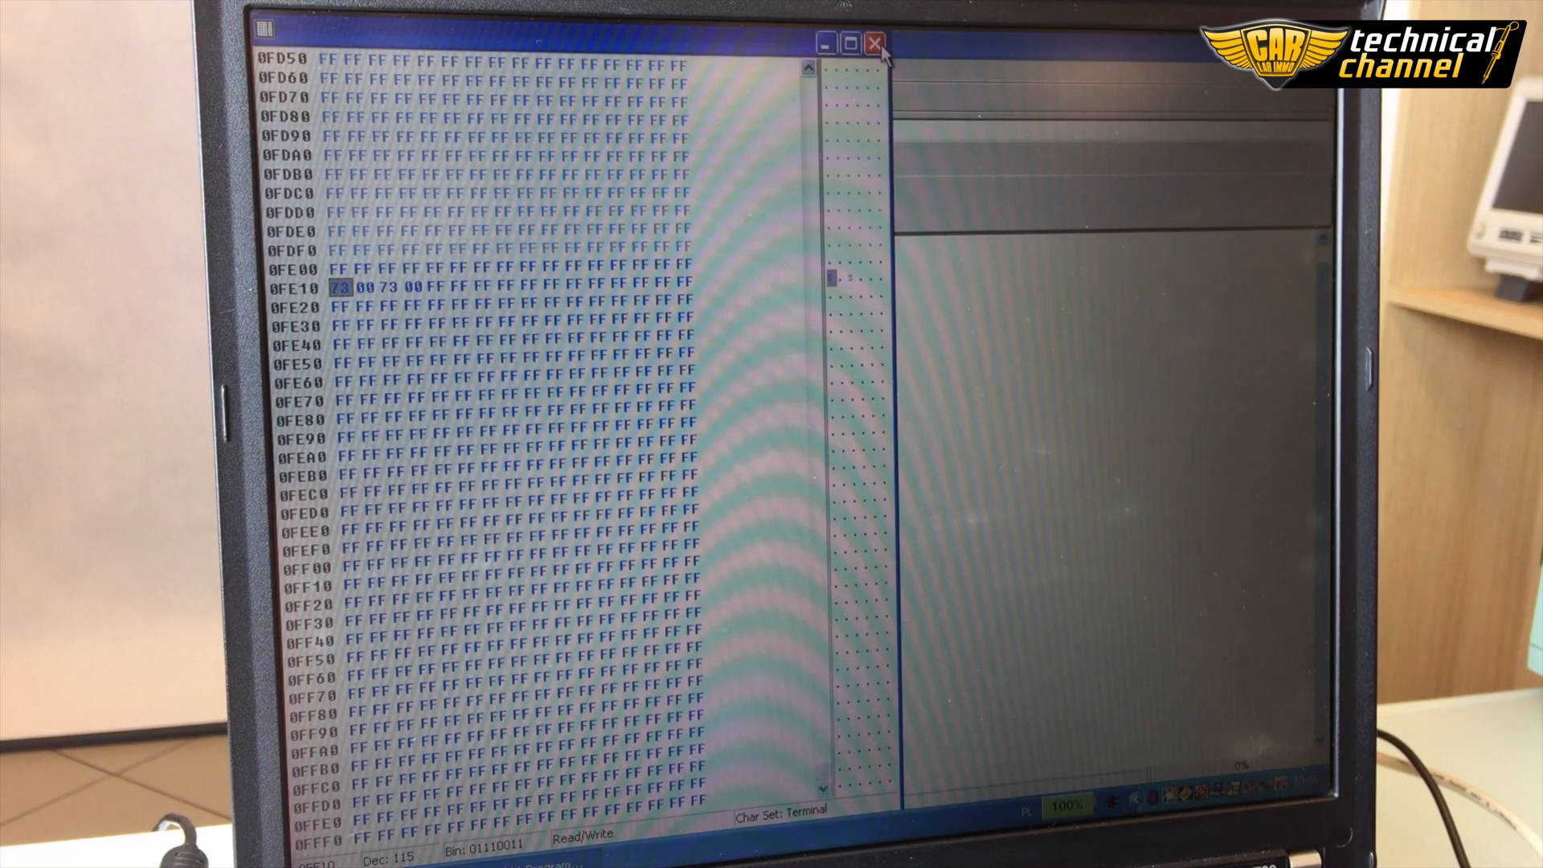
pyautogui.click(871, 42)
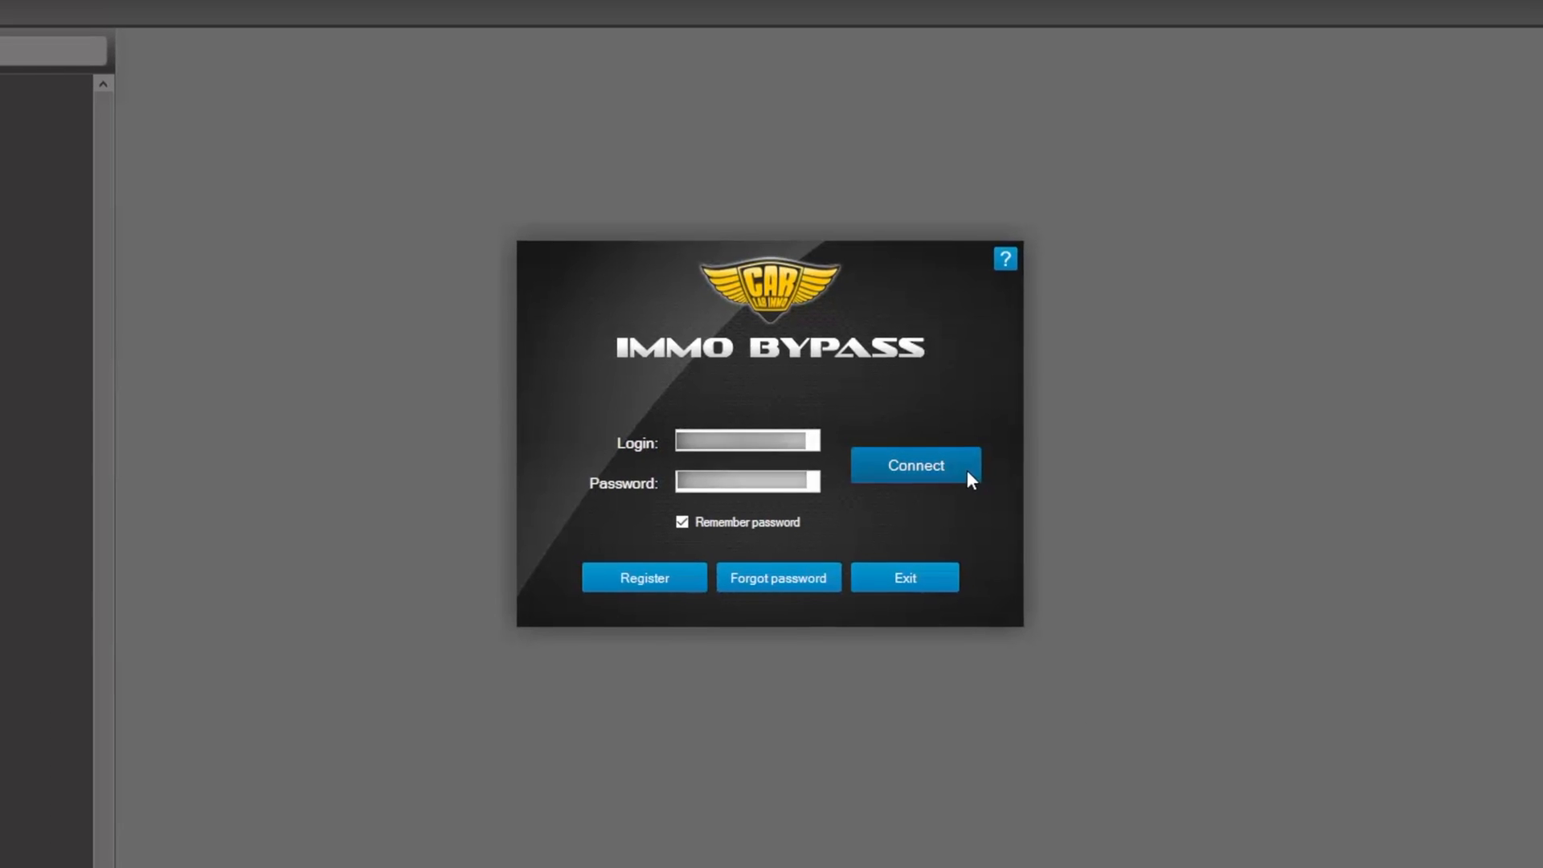
# - Log in to Immo Bypass and view the ECU housing photo DSC05919.jpg
pyautogui.click(914, 464)
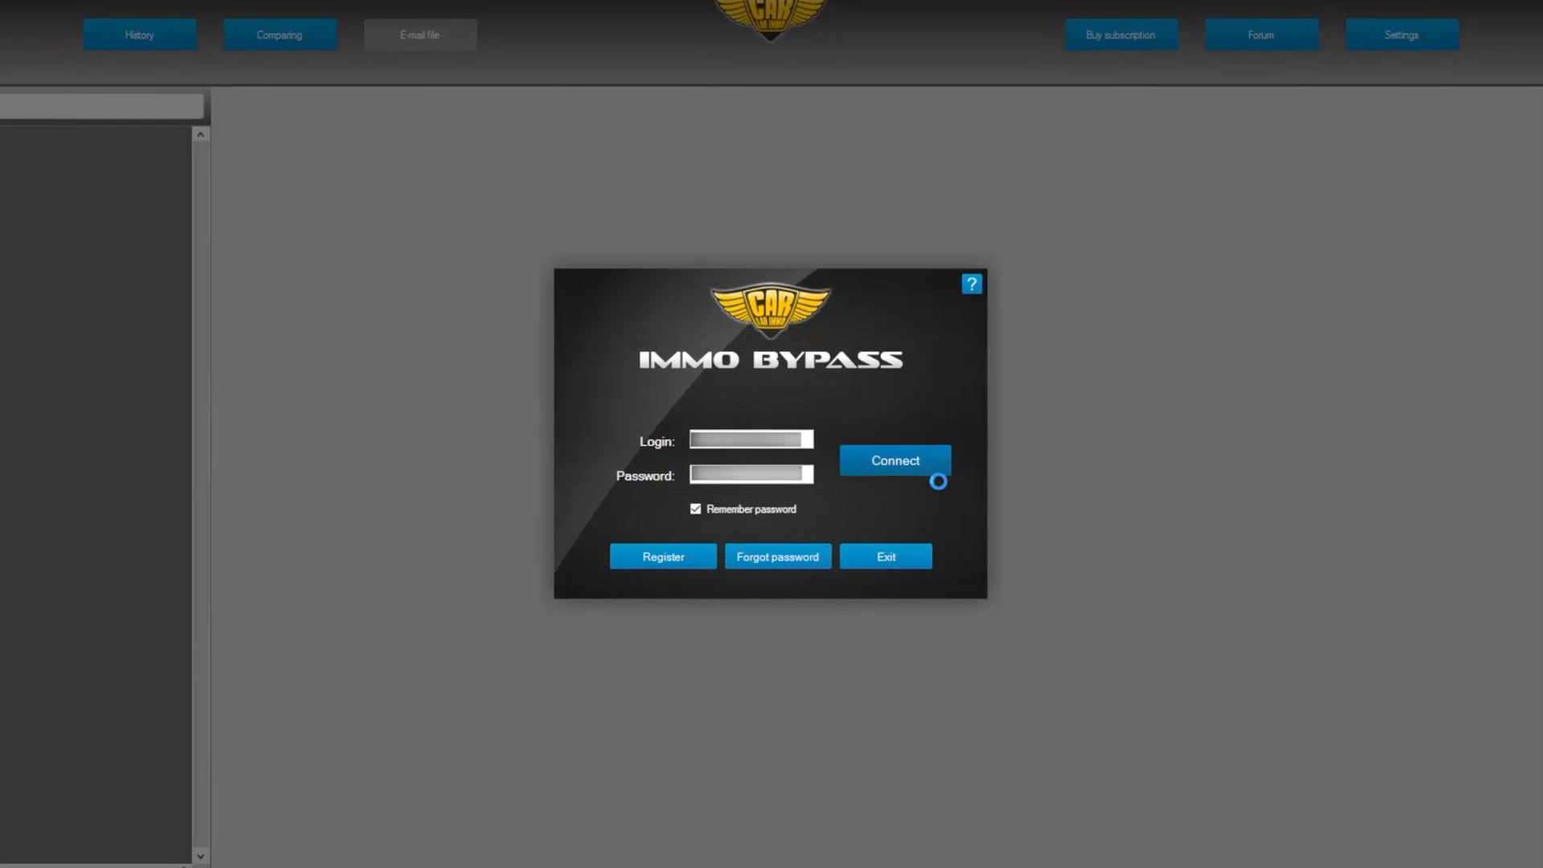
pyautogui.click(894, 460)
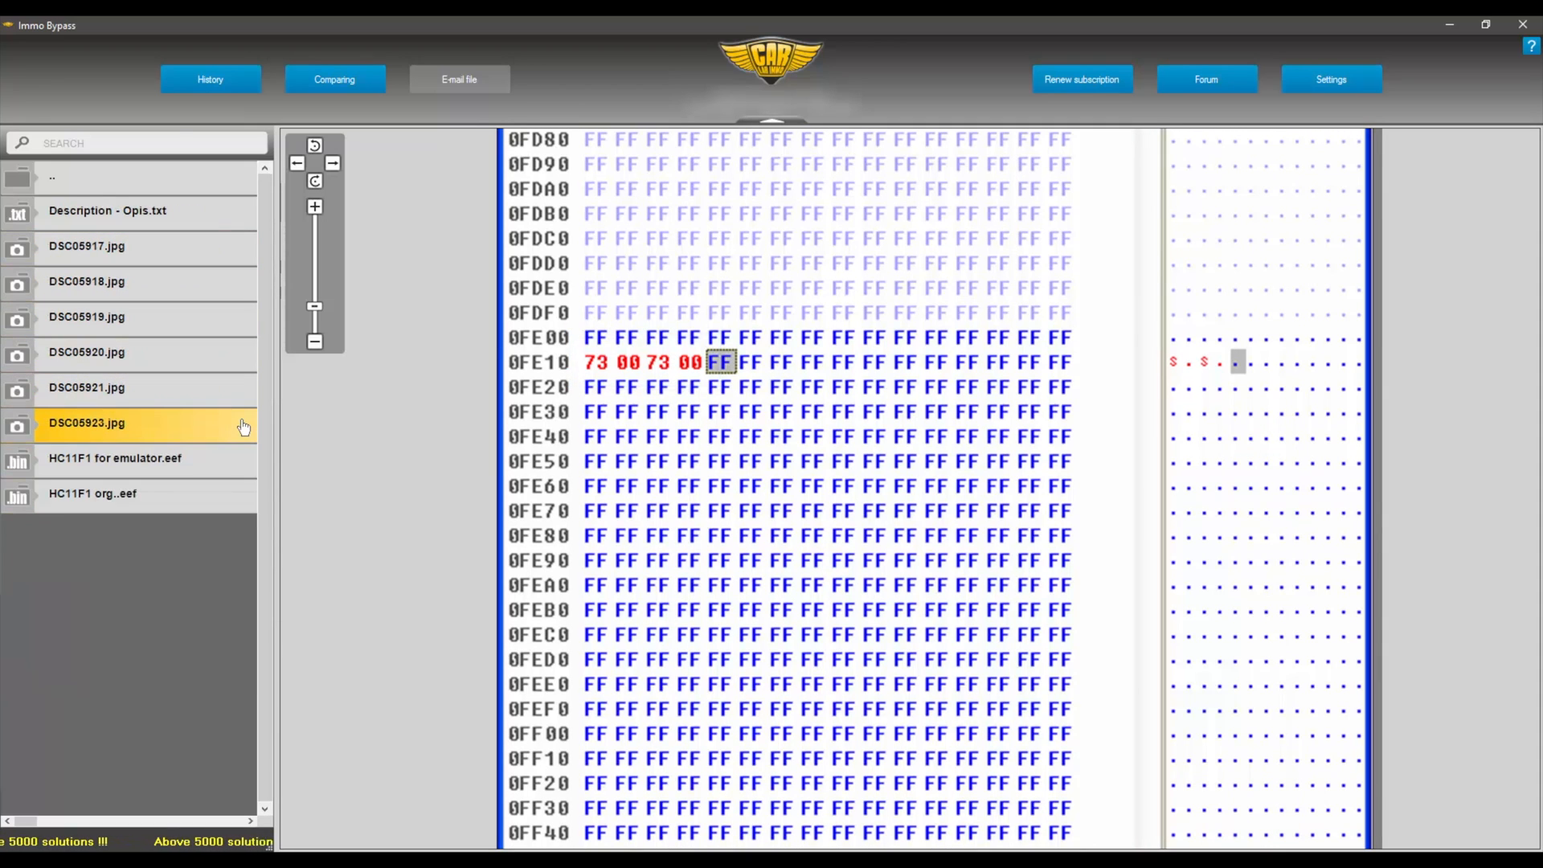
pyautogui.click(86, 316)
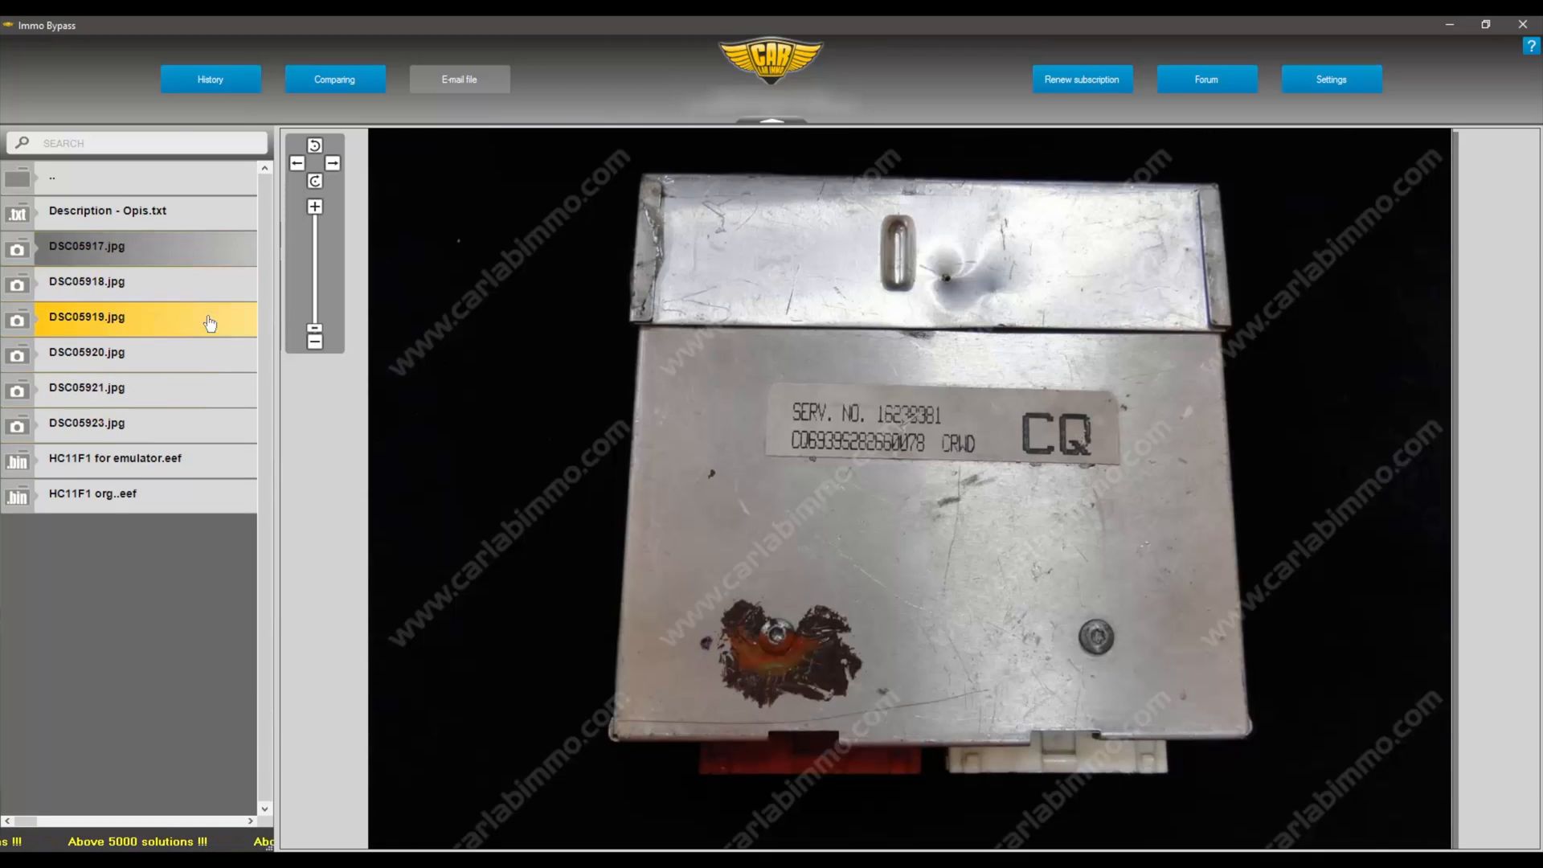
# - View the ECU photos DSC05920, DSC05921 and the chip close-up DSC05923
pyautogui.click(85, 352)
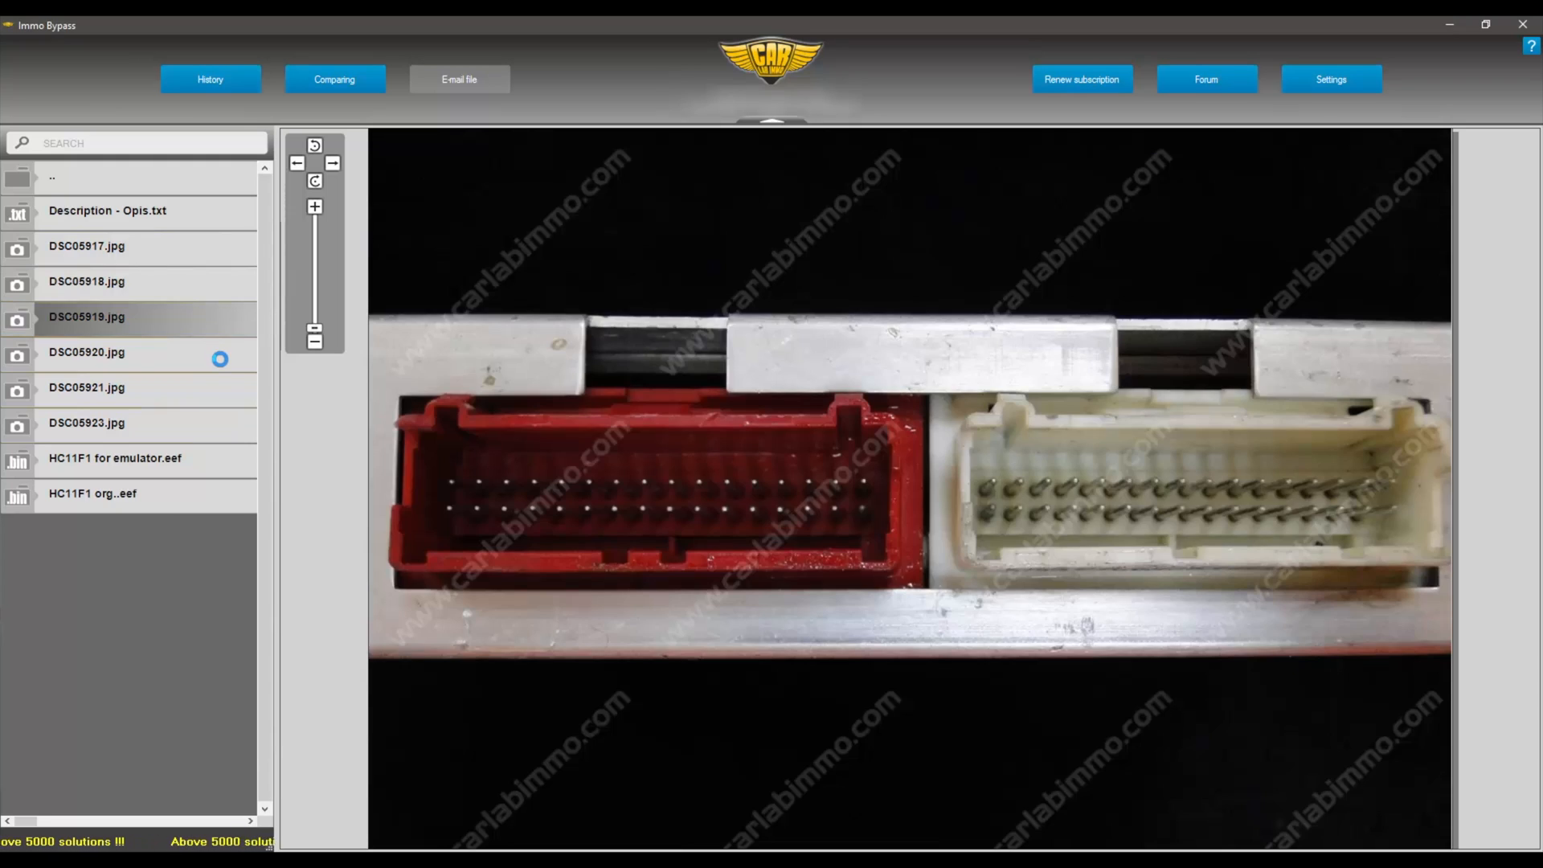
pyautogui.click(85, 387)
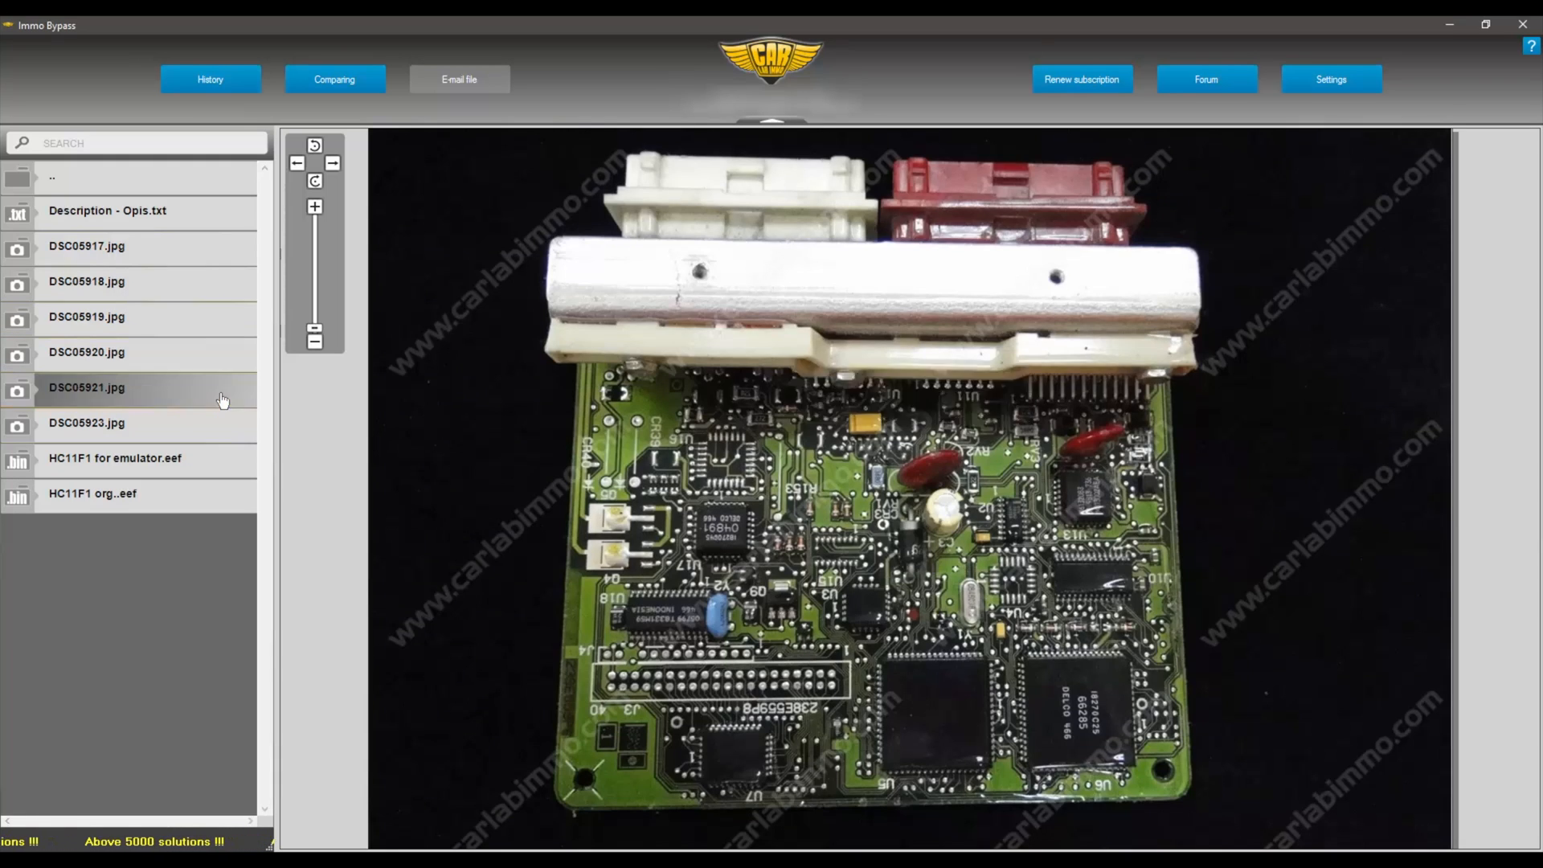
pyautogui.click(116, 458)
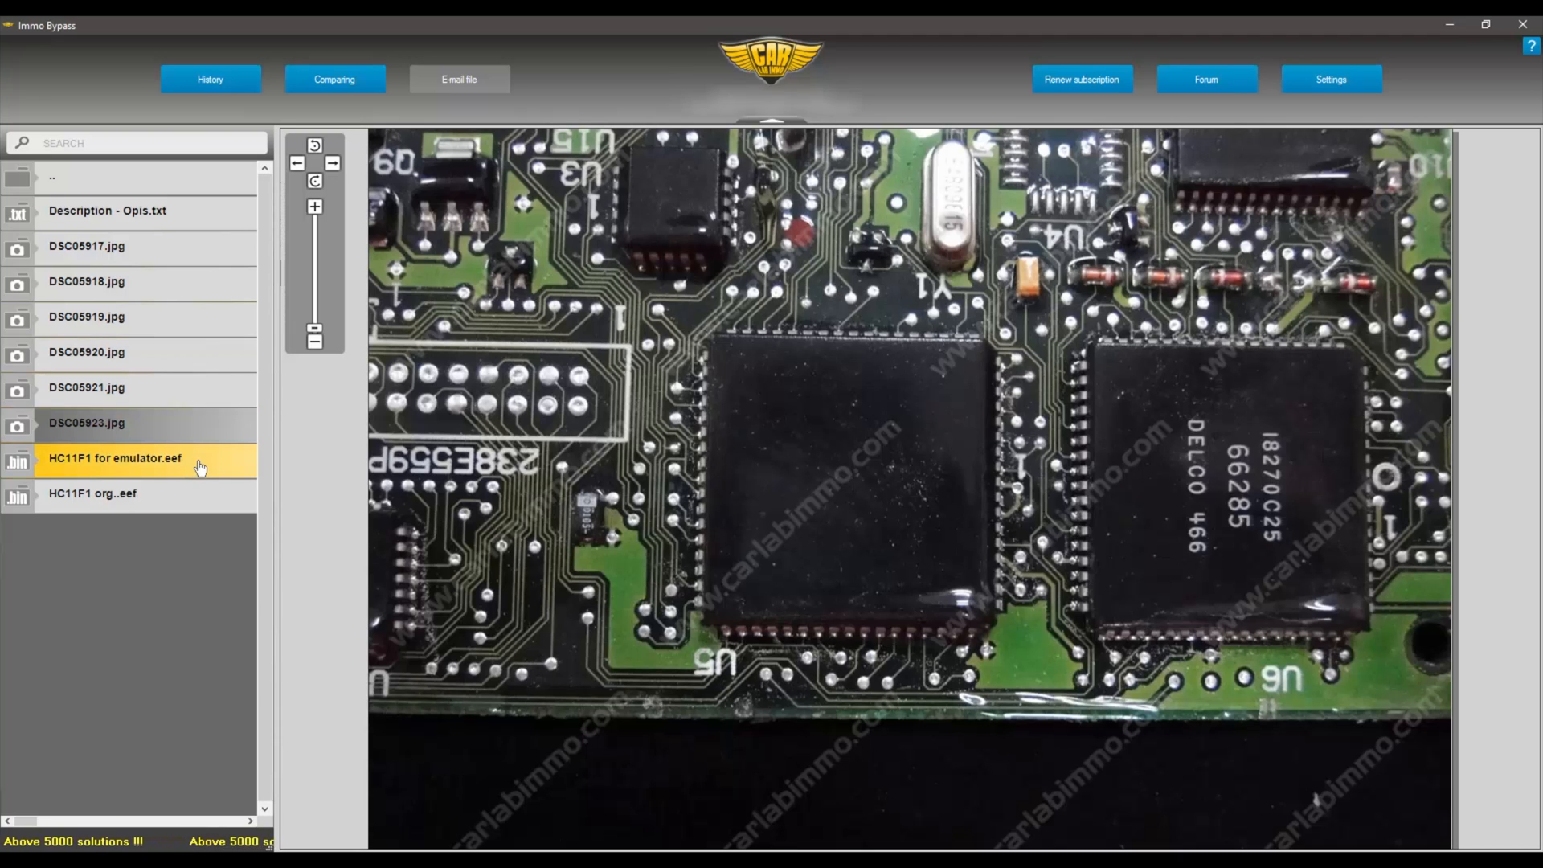
# - Inspect the original HC11F1 dump and the emulator .eef, then email the emulator file
pyautogui.click(94, 493)
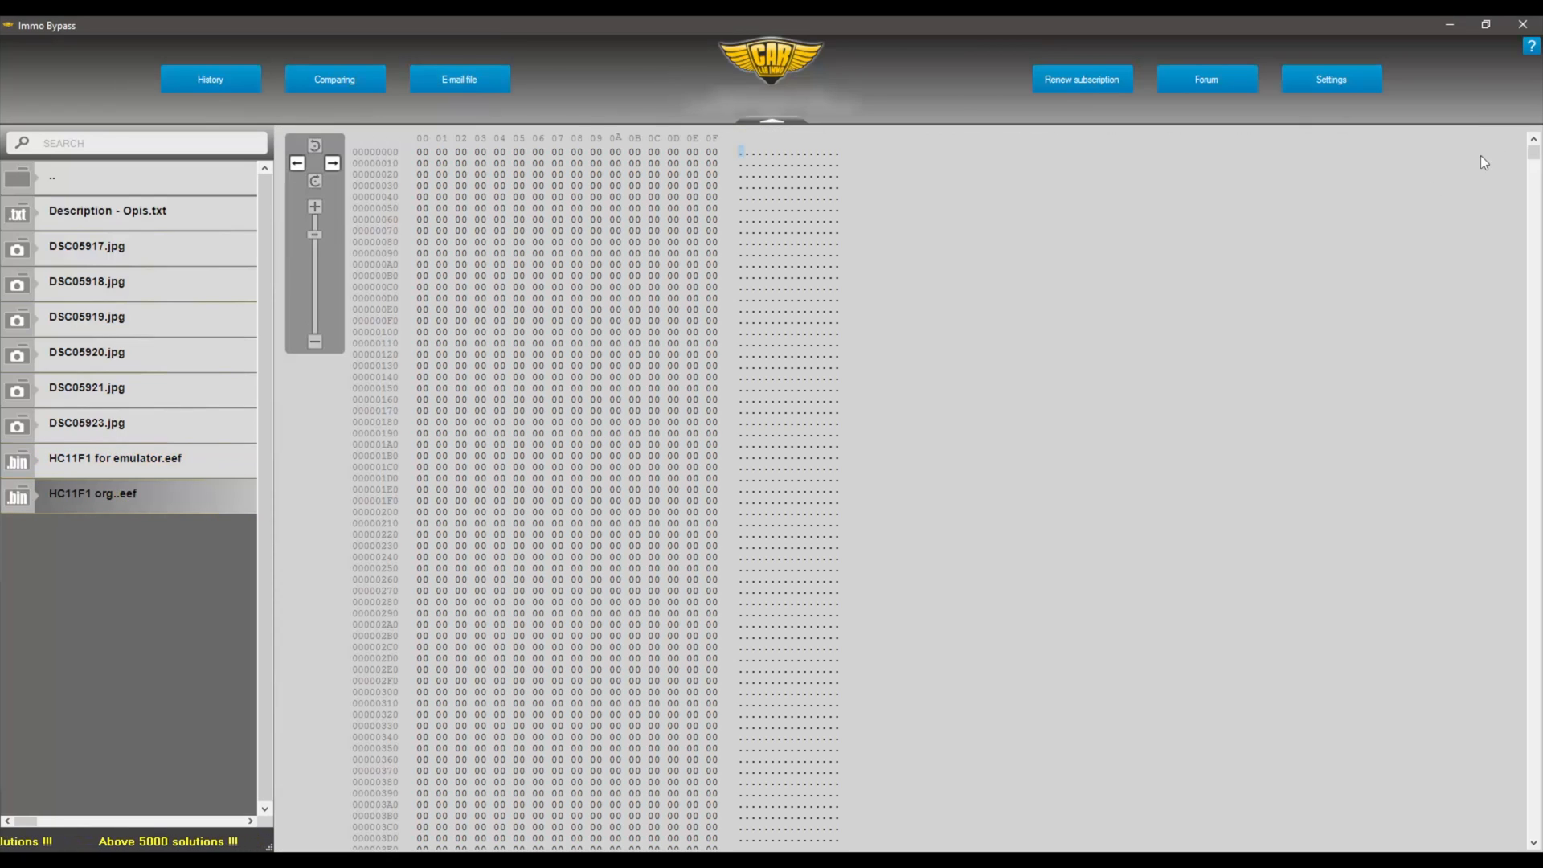
pyautogui.scroll(-3)
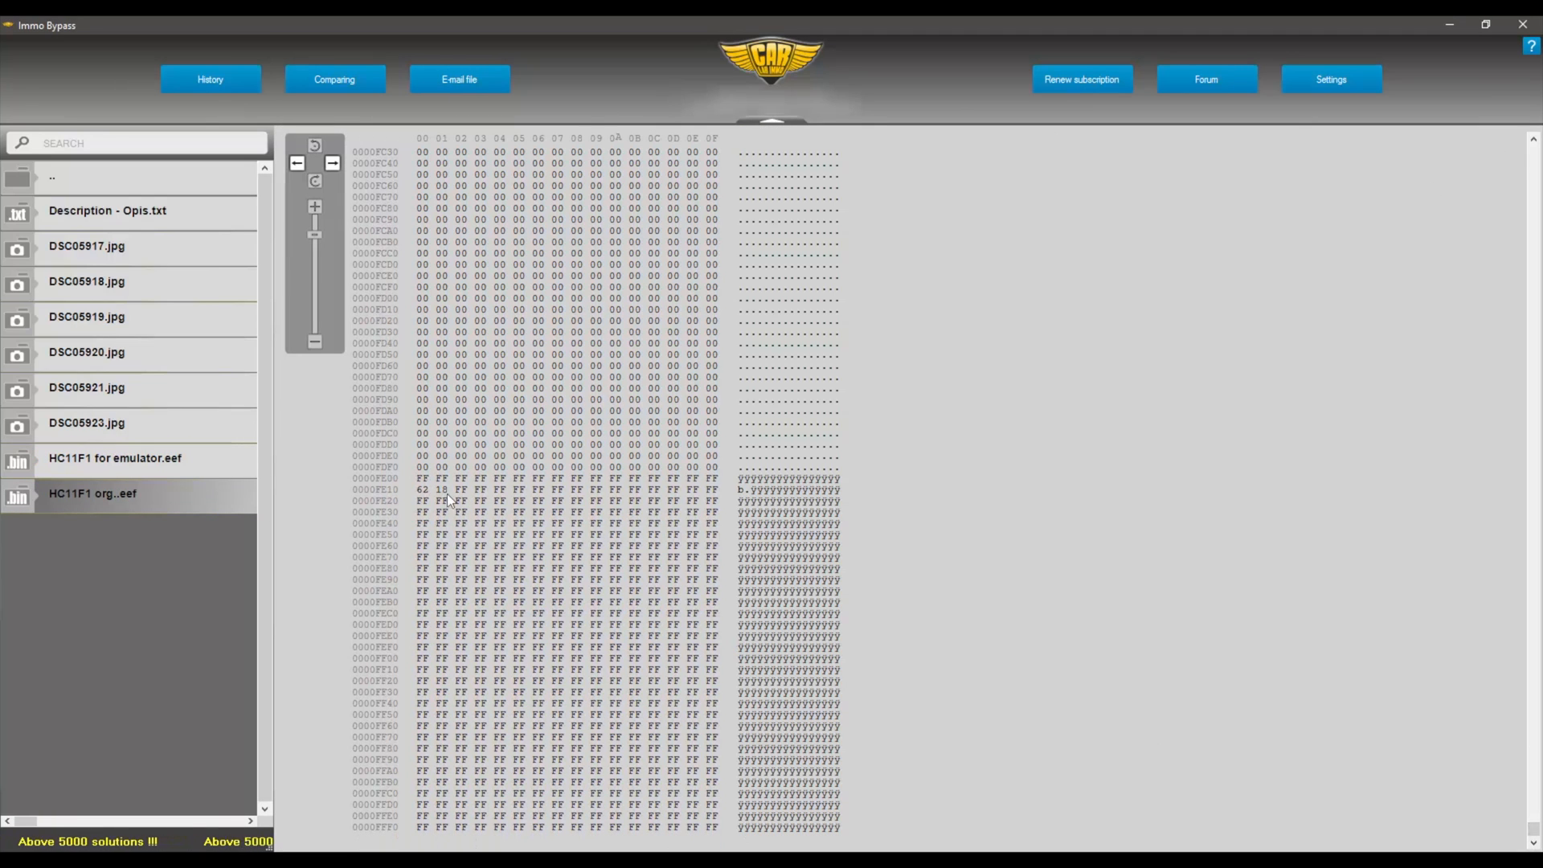
pyautogui.click(116, 458)
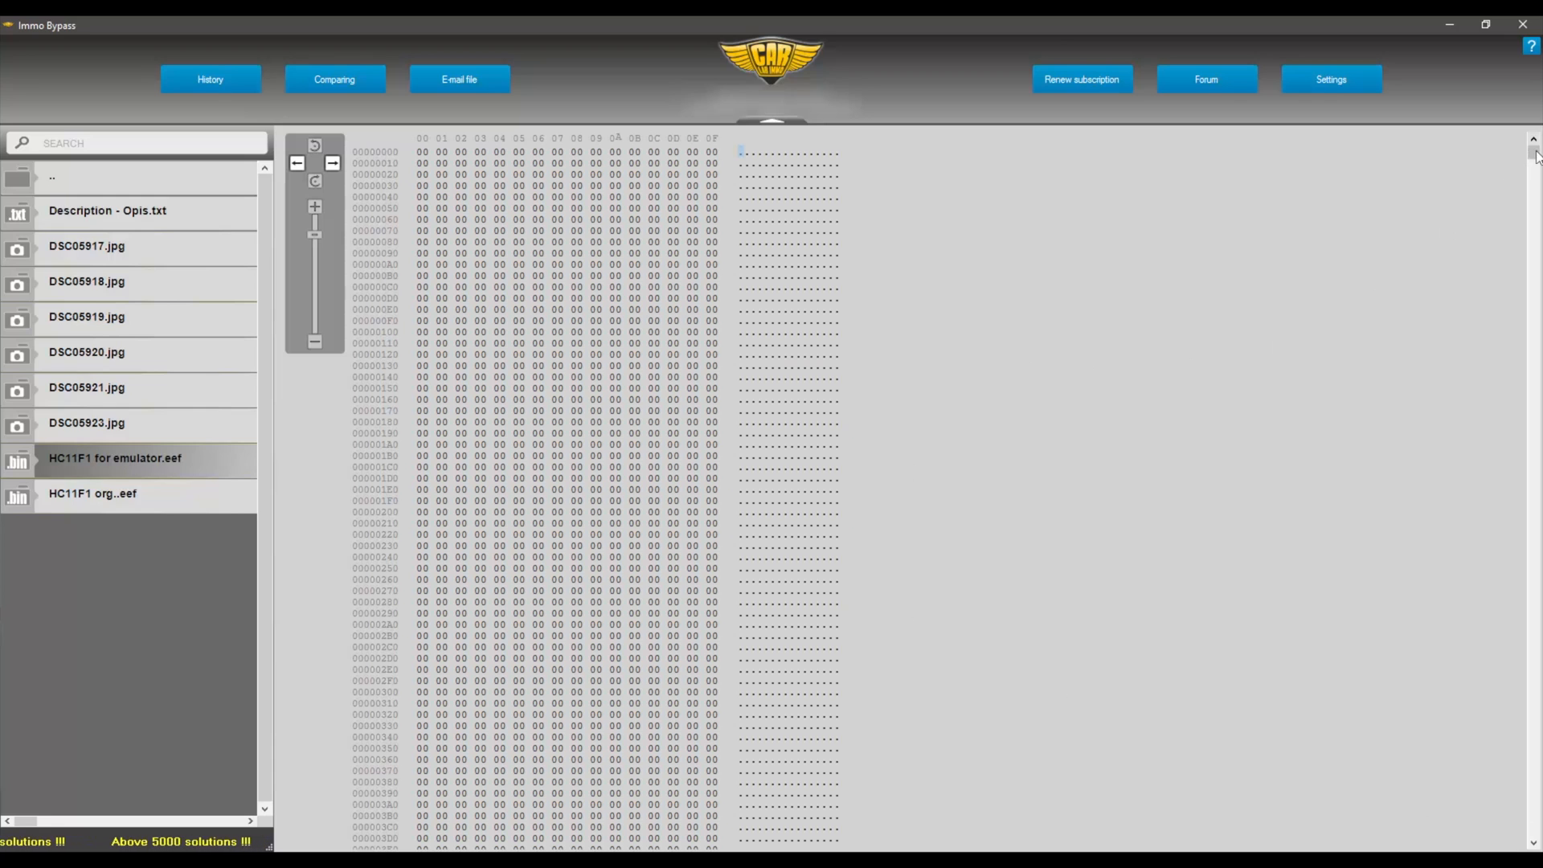
pyautogui.scroll(-3)
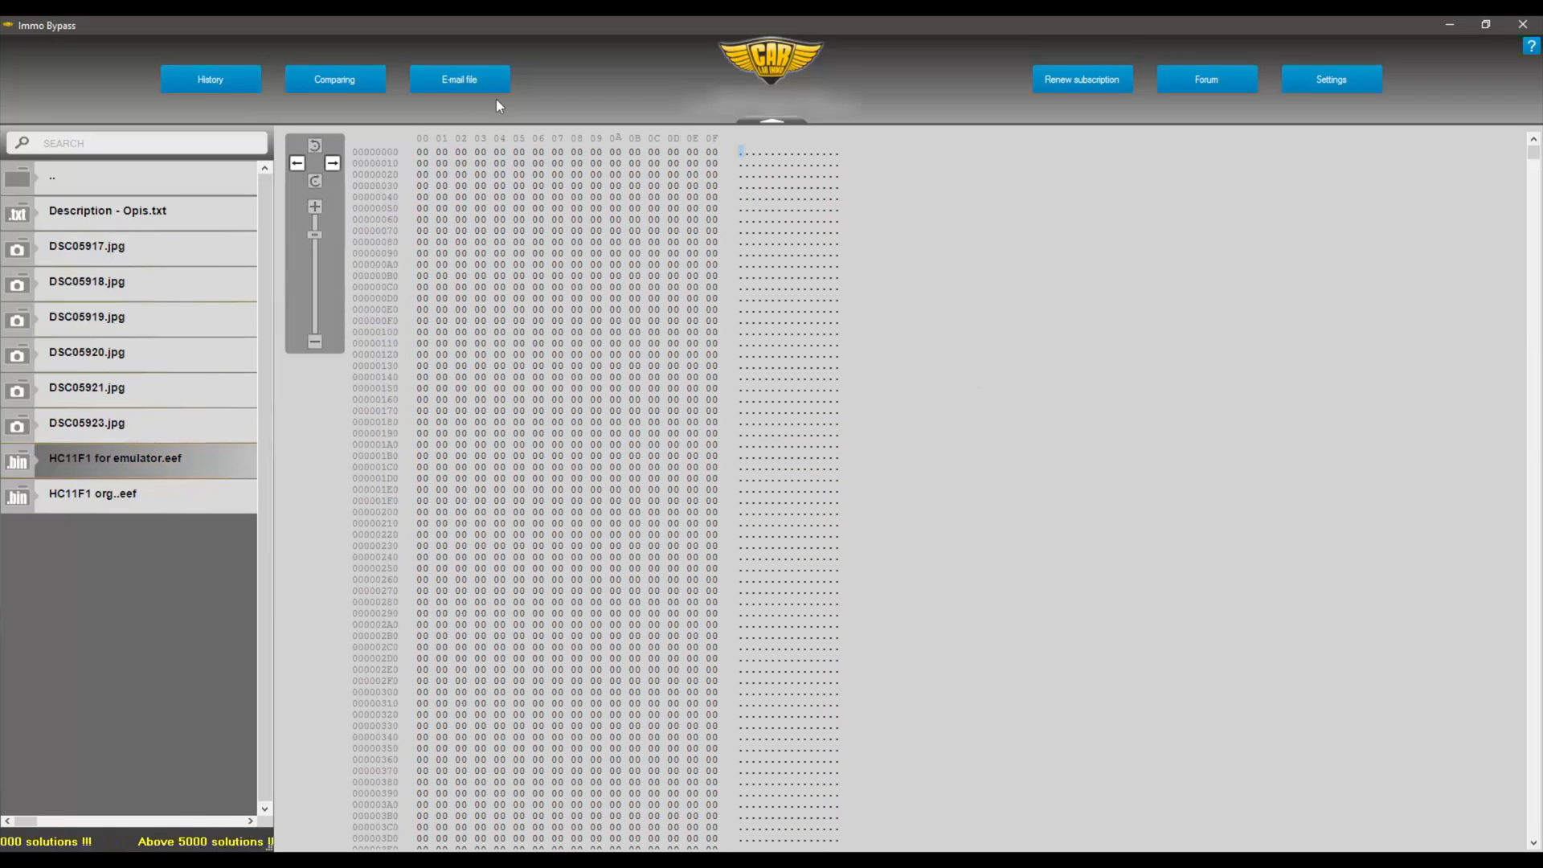
pyautogui.click(458, 79)
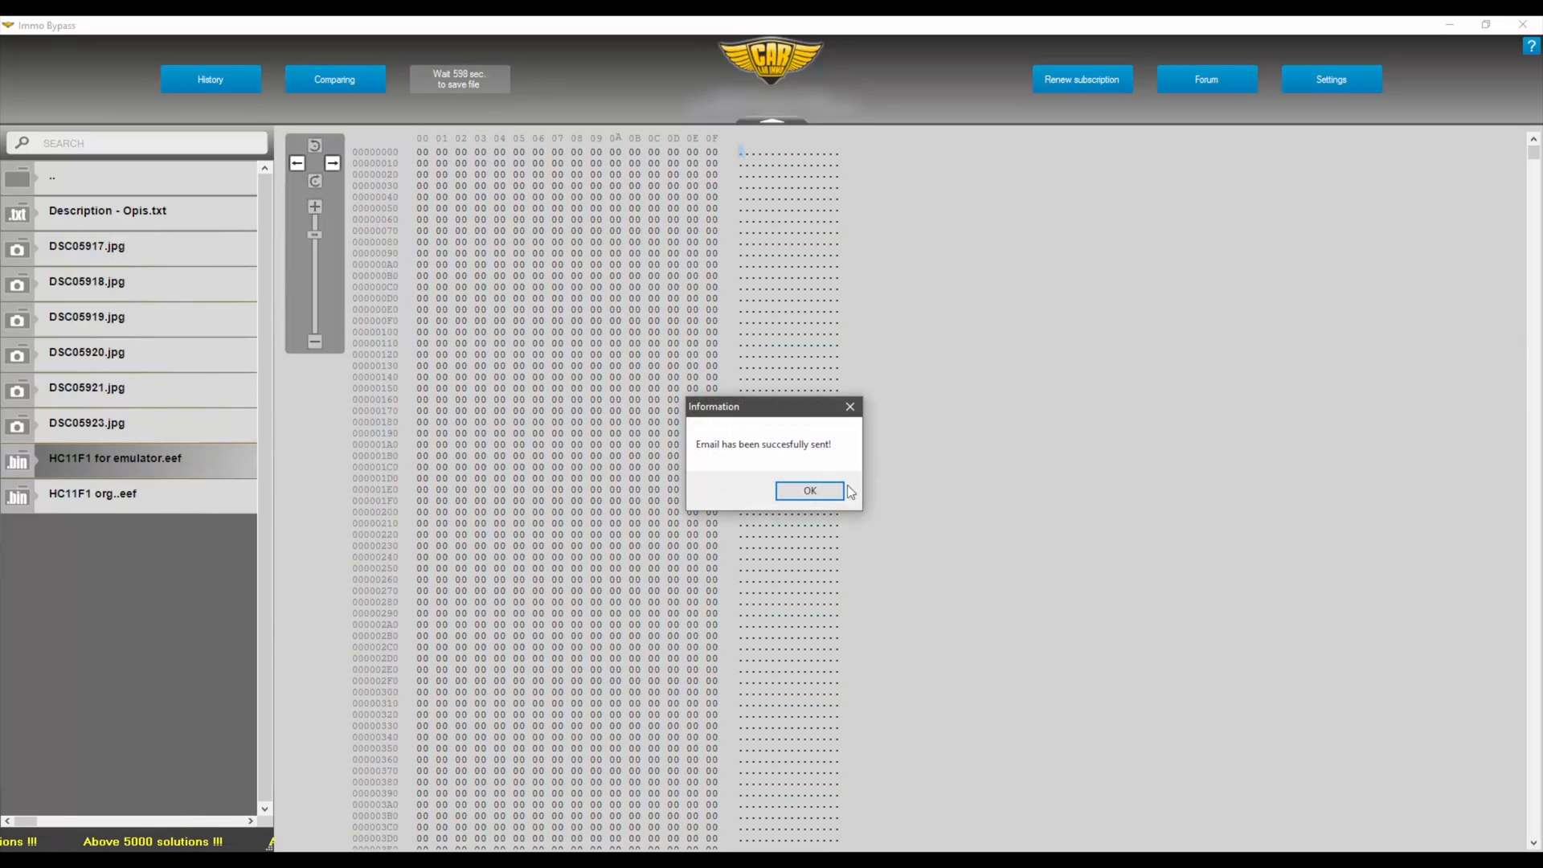